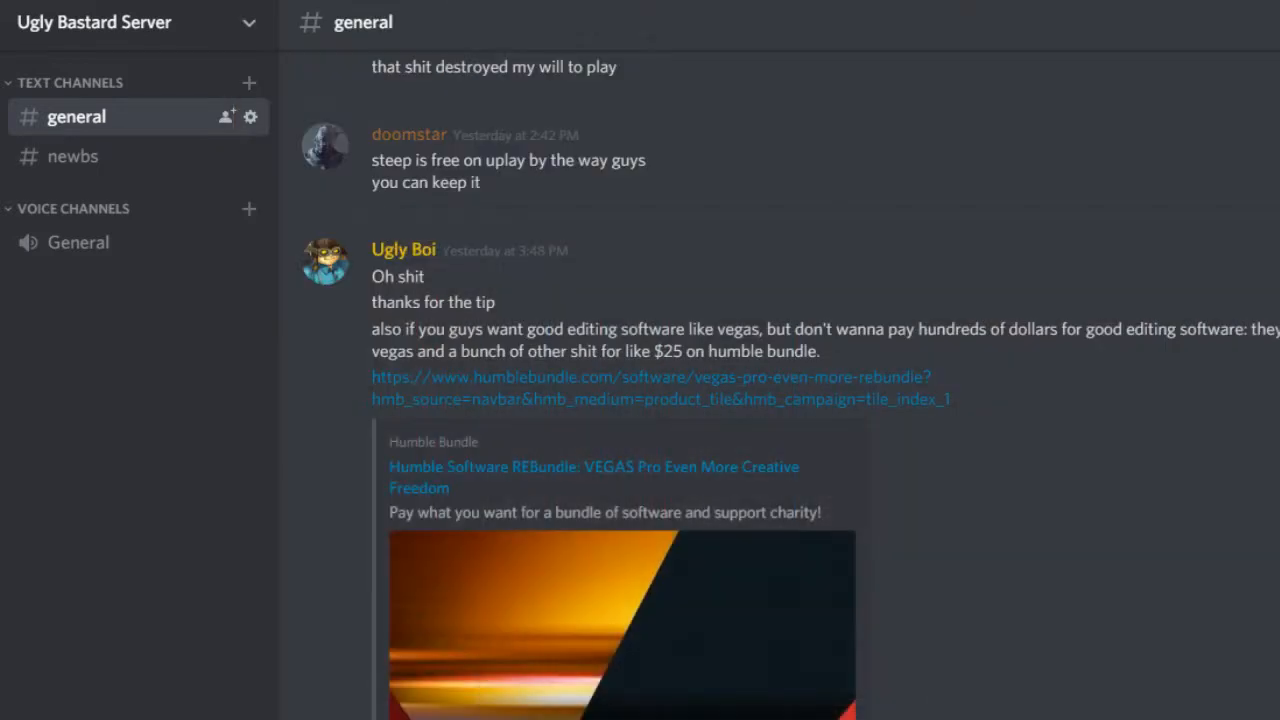
mouse_move(864, 220)
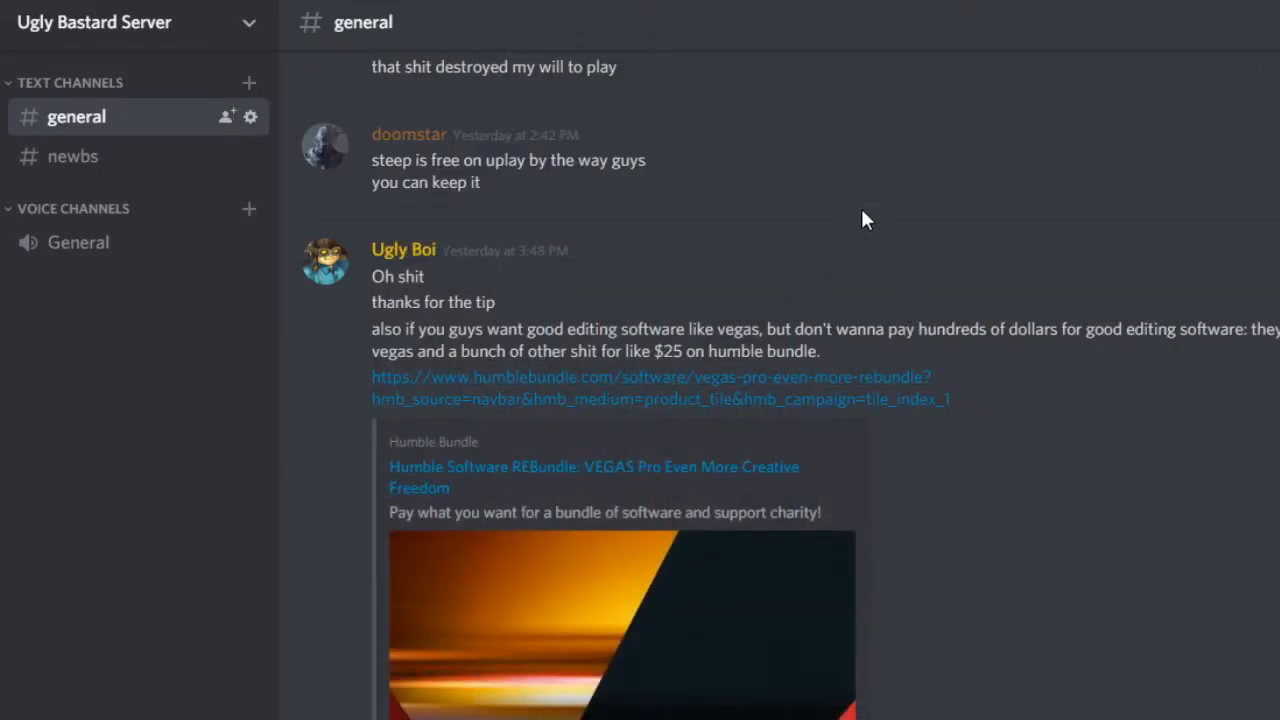
mouse_move(838, 266)
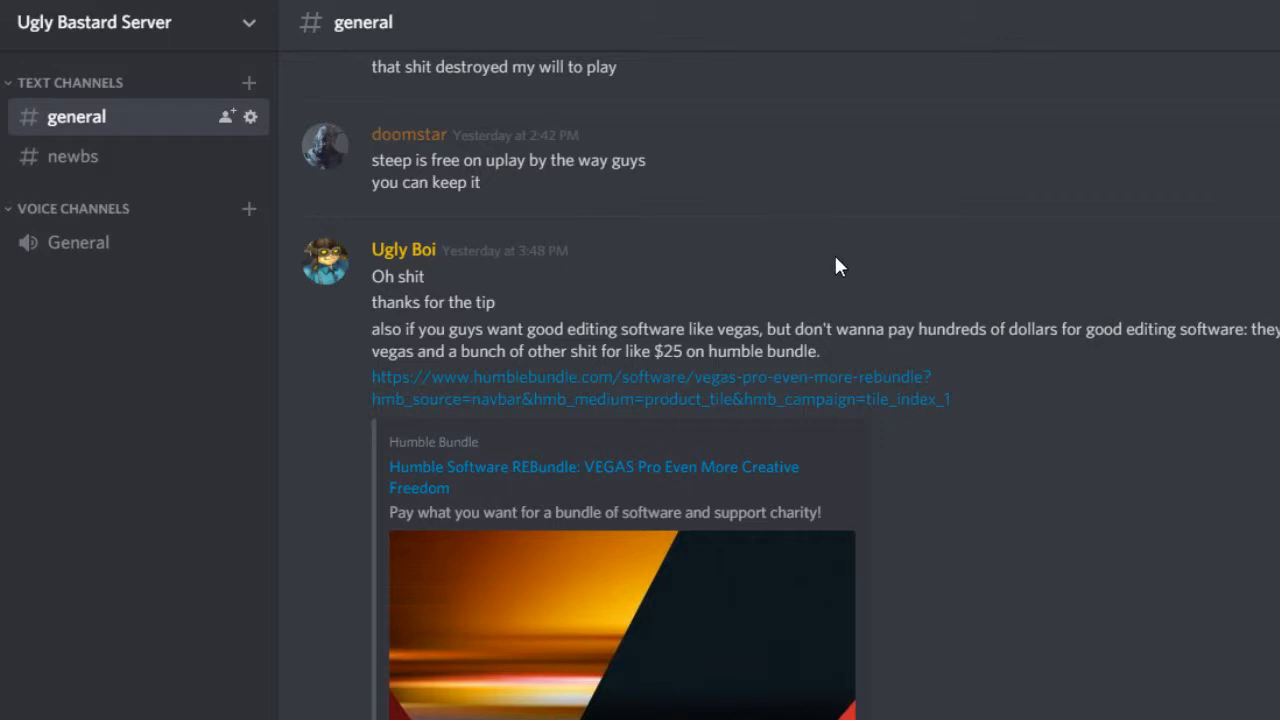
mouse_move(800, 262)
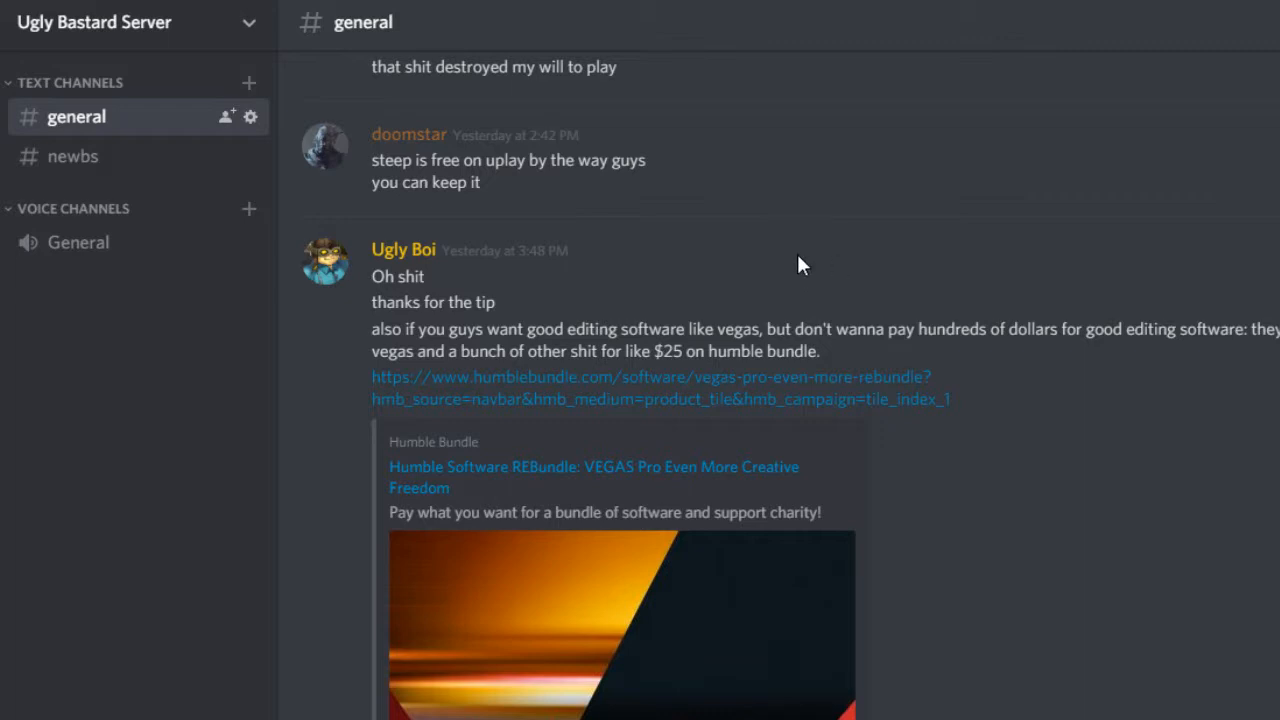
mouse_move(756, 262)
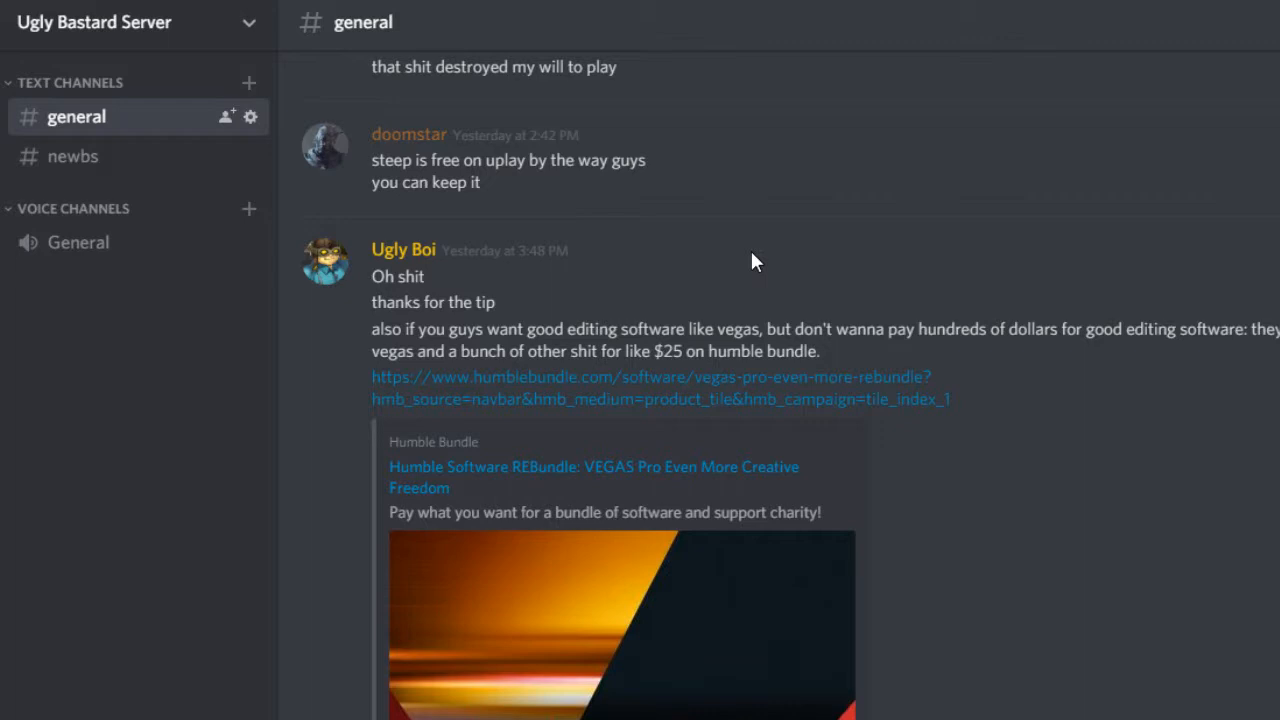
mouse_move(784, 398)
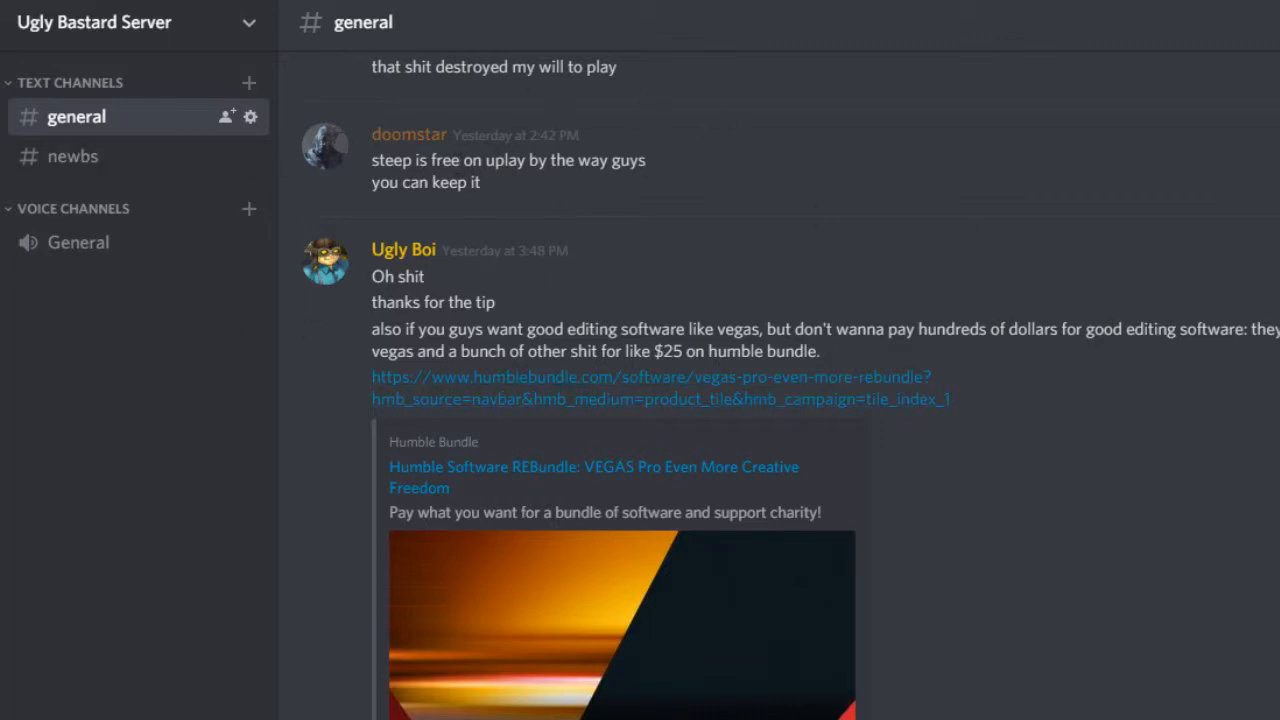
mouse_move(1190, 488)
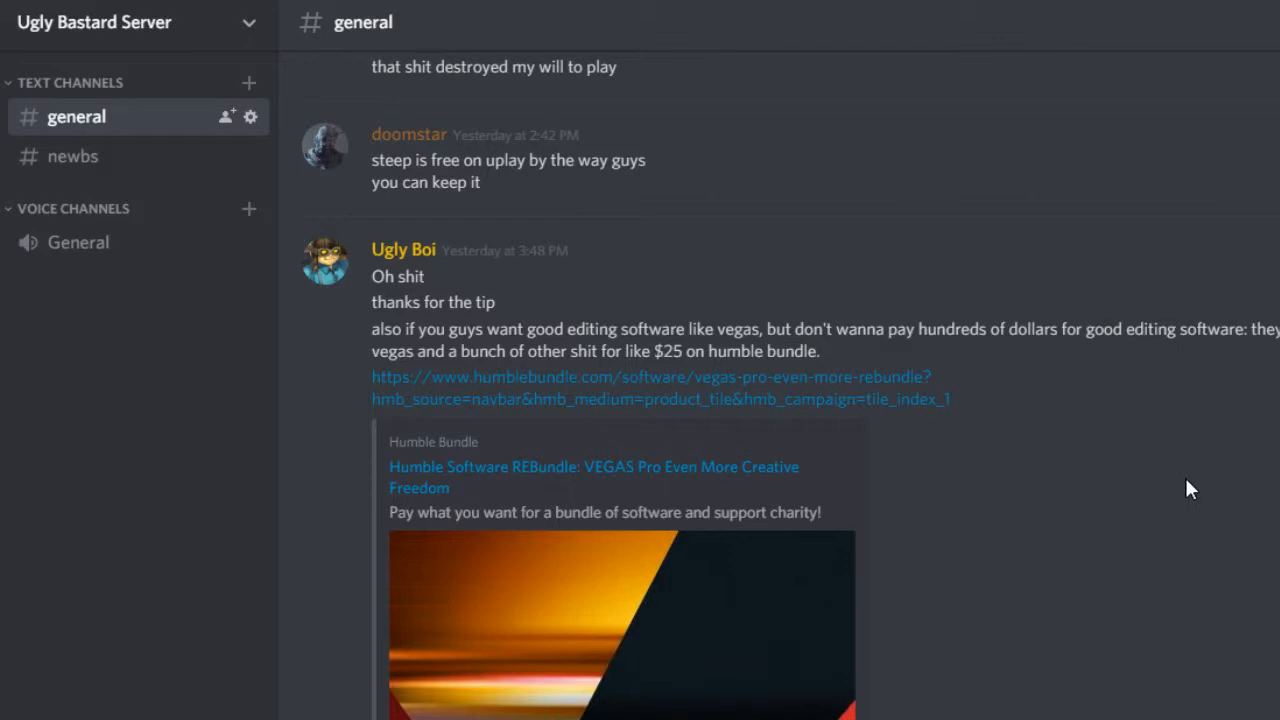
mouse_move(1118, 546)
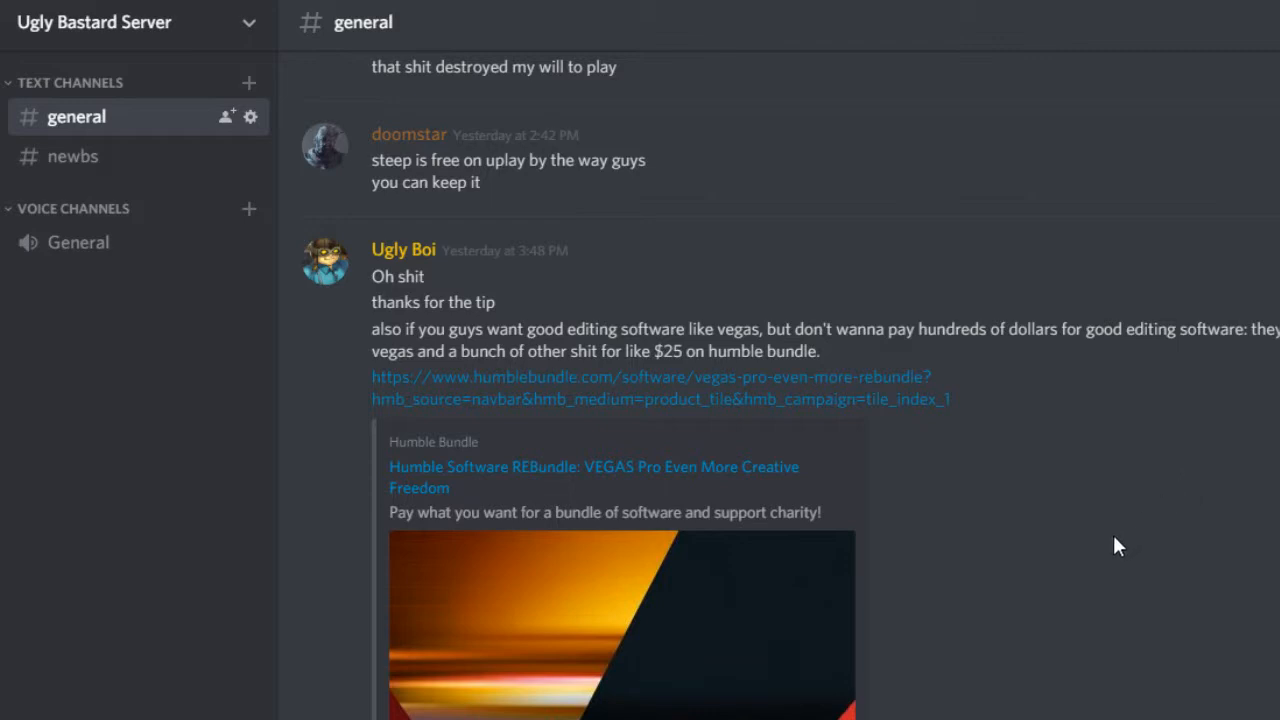
mouse_move(1080, 548)
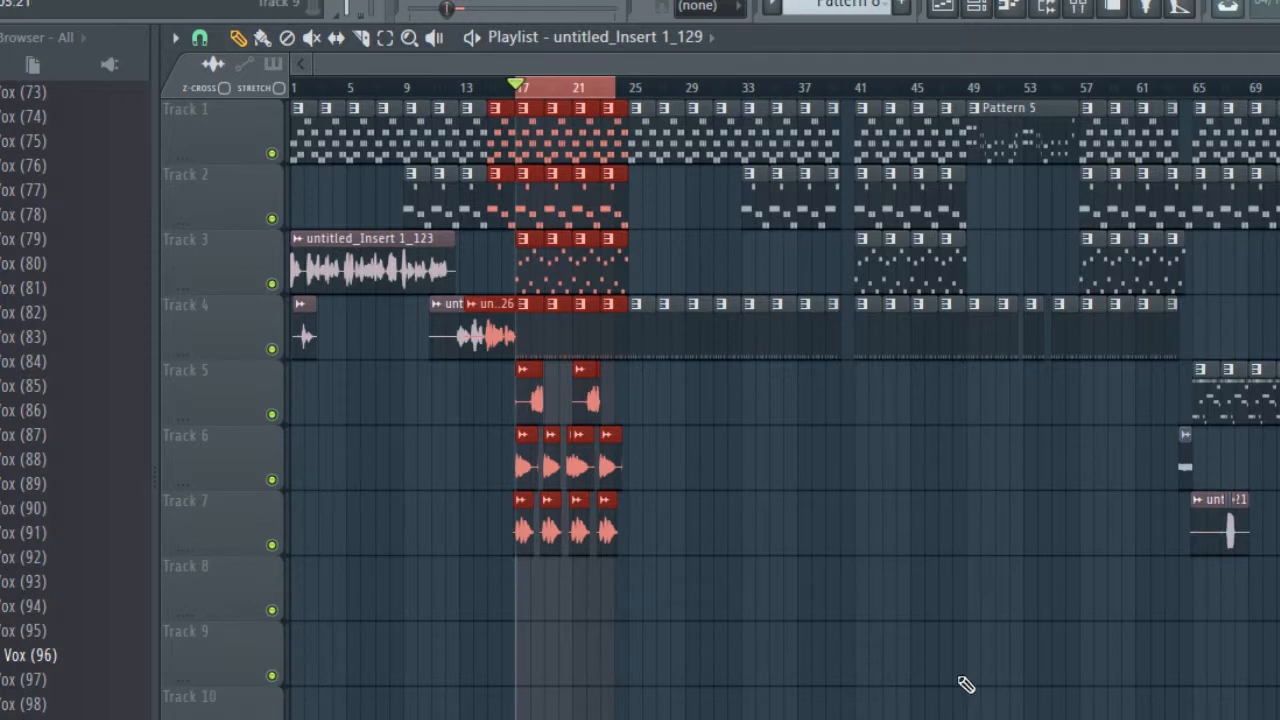
mouse_move(950, 696)
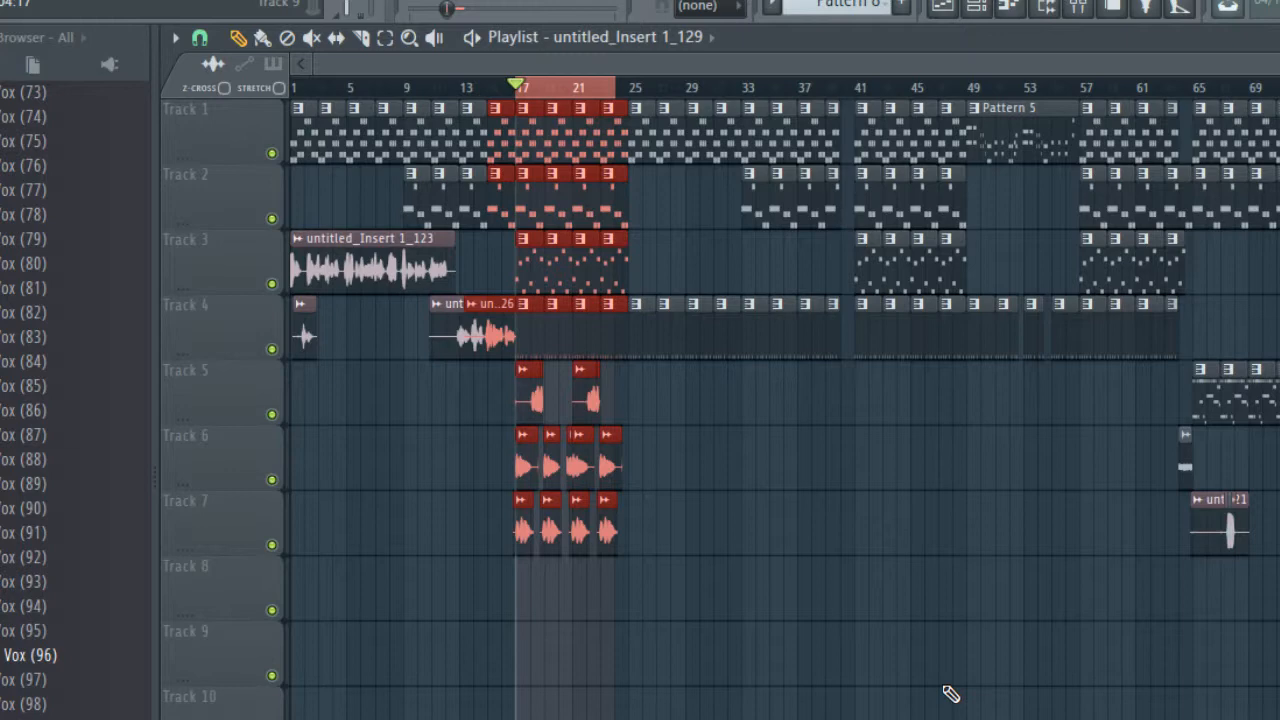
mouse_move(852, 586)
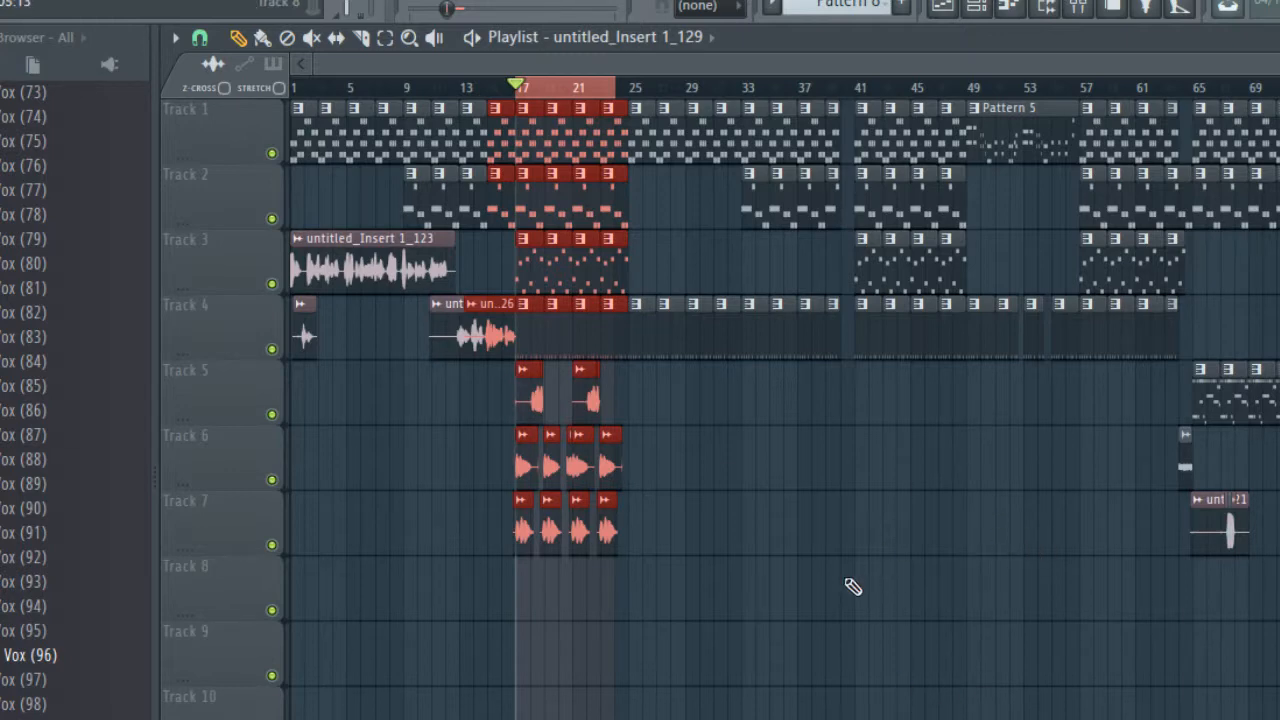
mouse_move(896, 584)
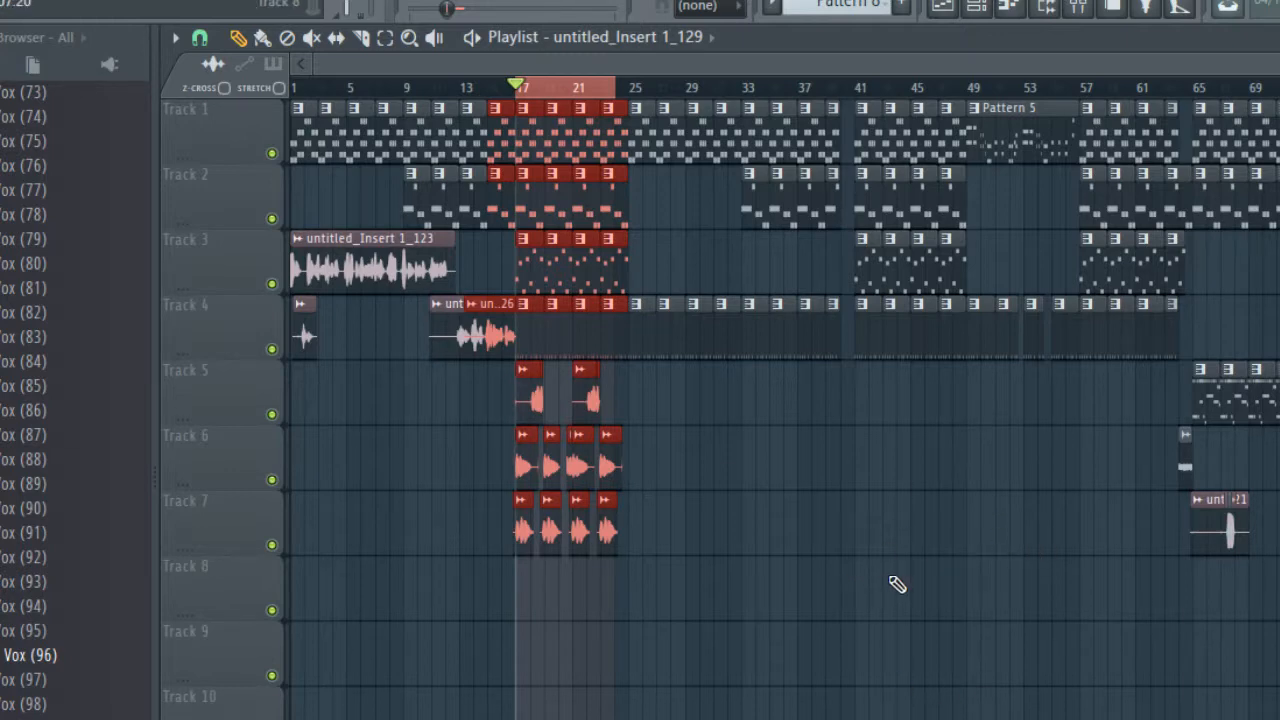
mouse_move(928, 616)
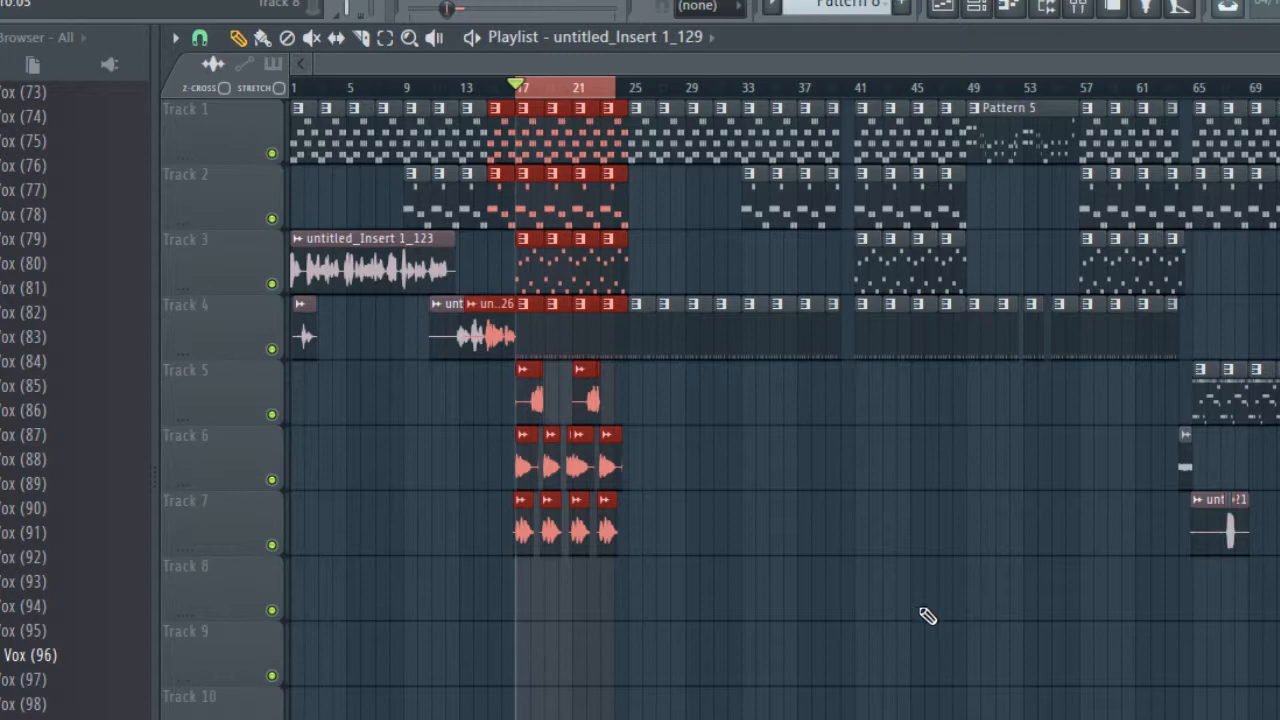
mouse_move(974, 650)
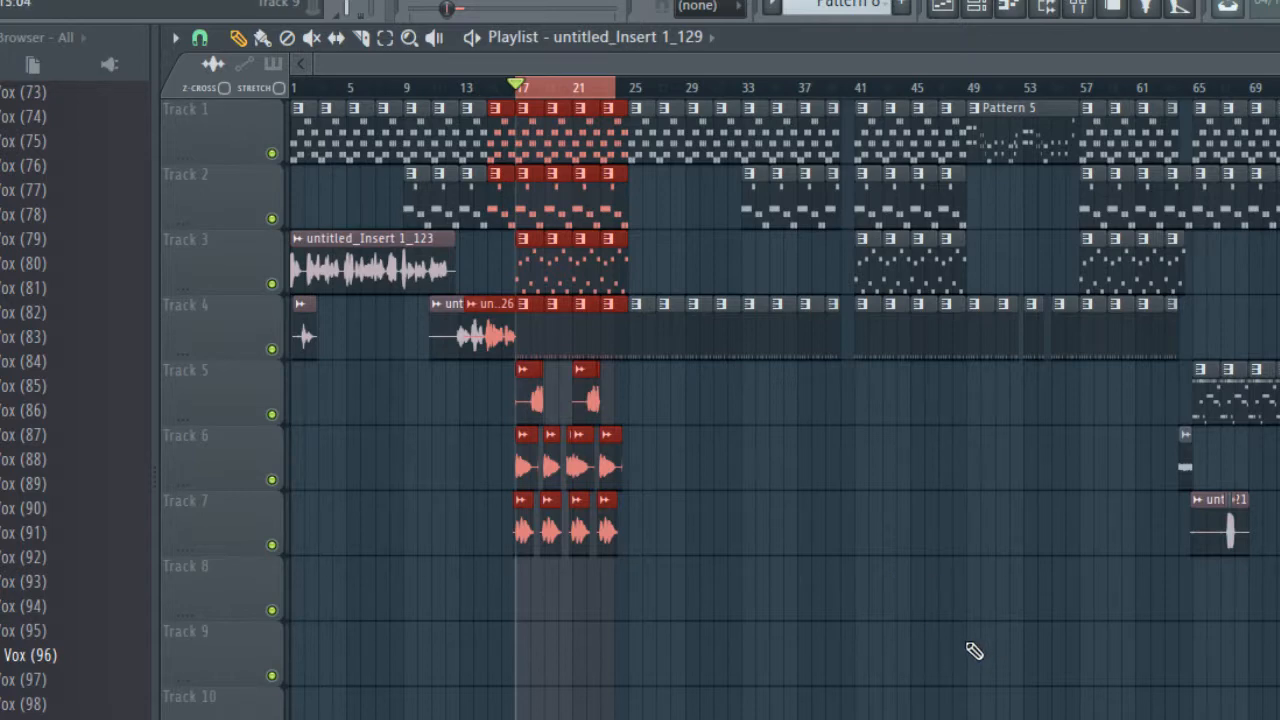
mouse_move(900, 716)
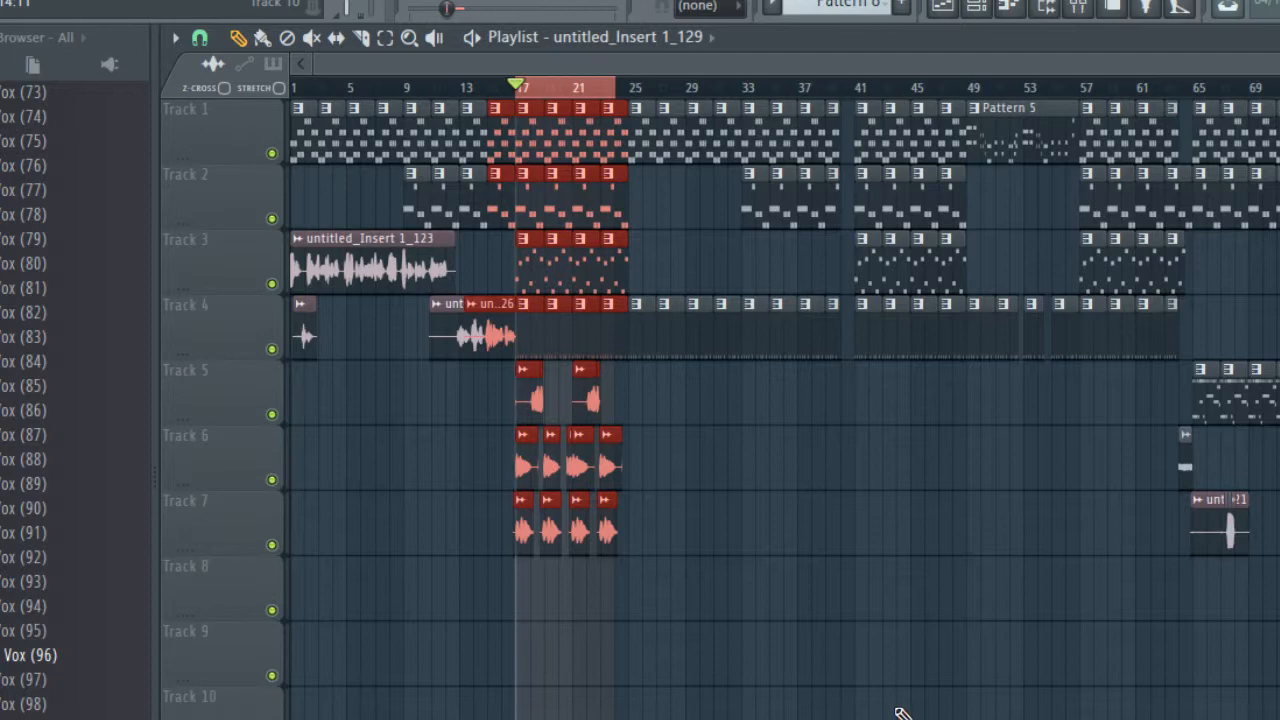
mouse_move(824, 418)
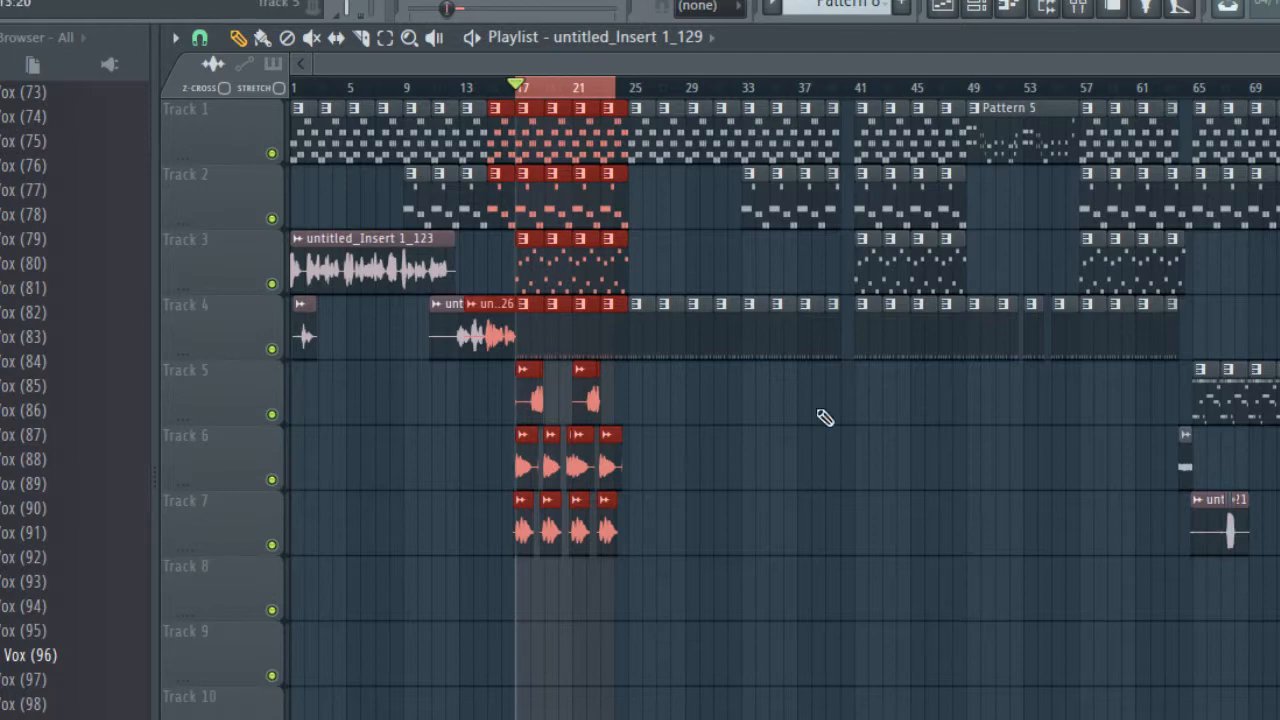
mouse_move(1096, 556)
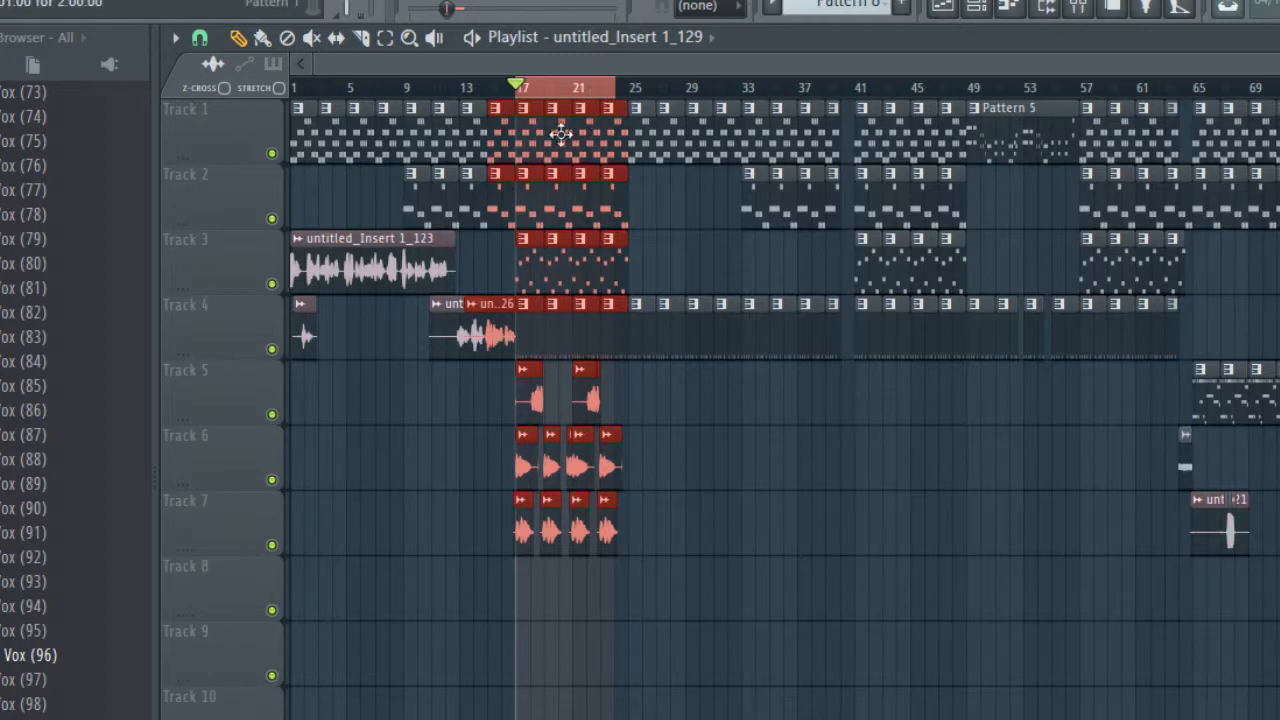
mouse_move(590, 488)
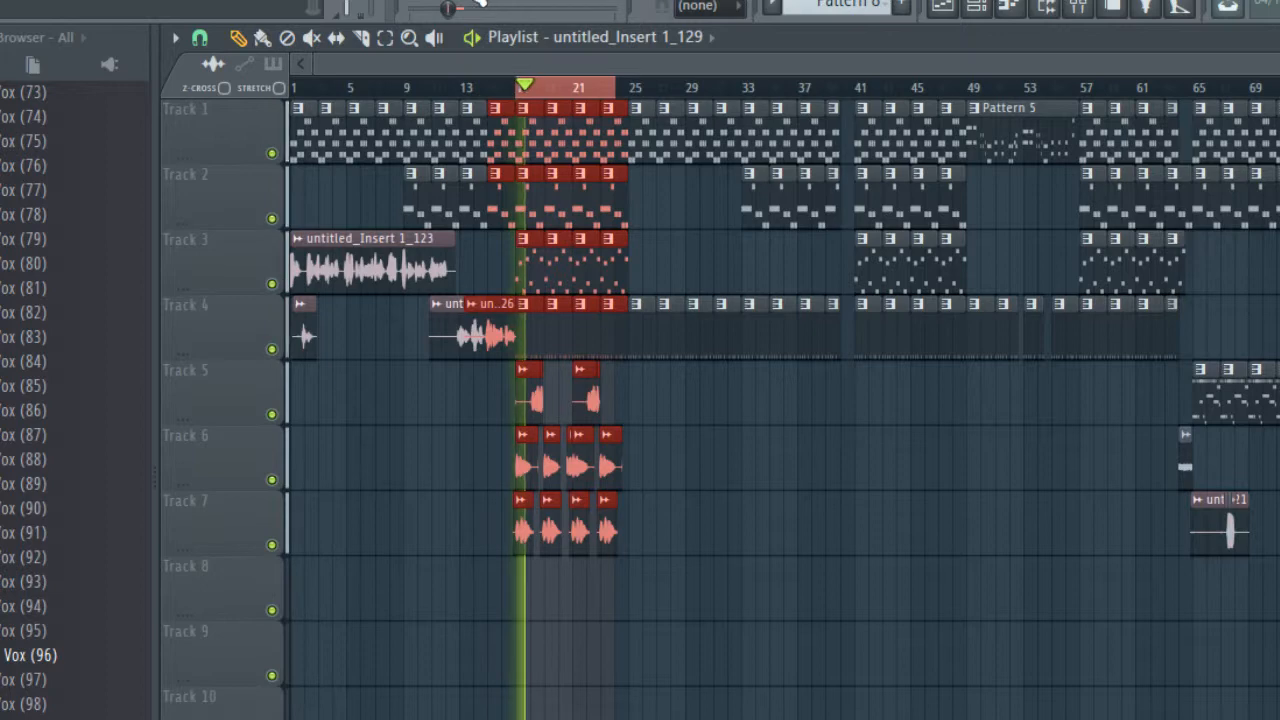
Start transport playback of the looped region around bars 17 to 24
left_click(536, 88)
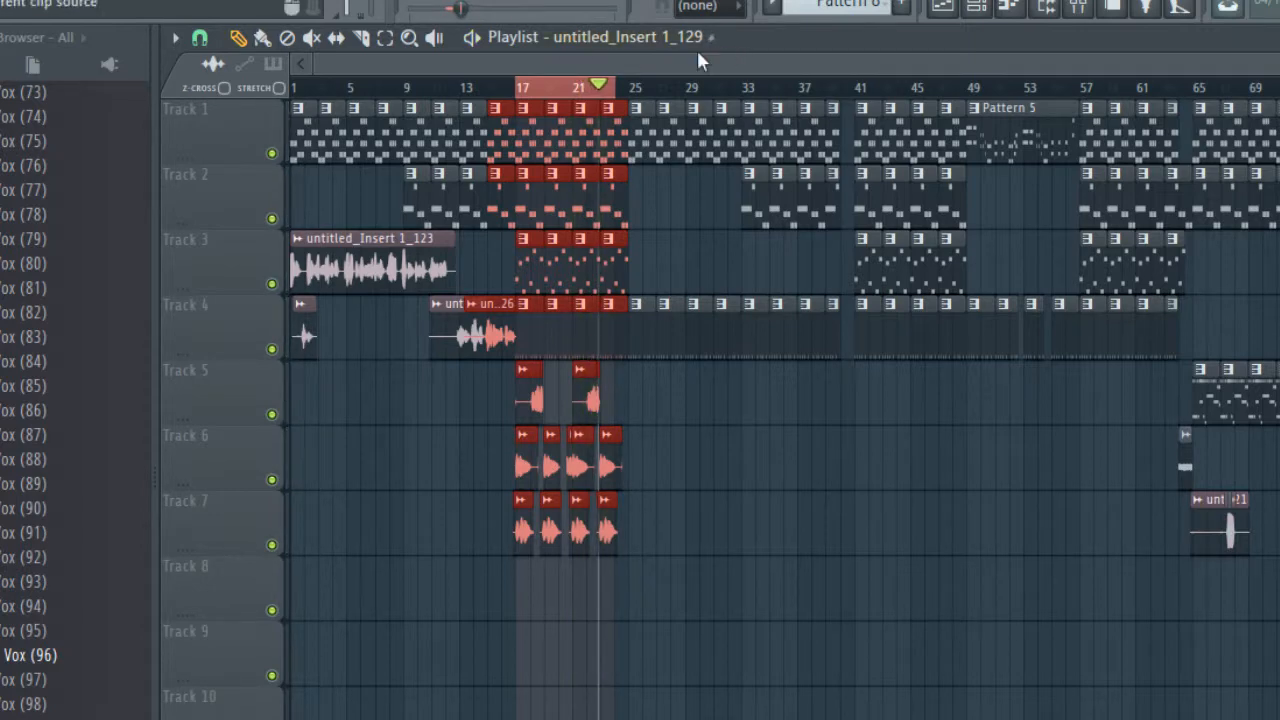
mouse_move(844, 592)
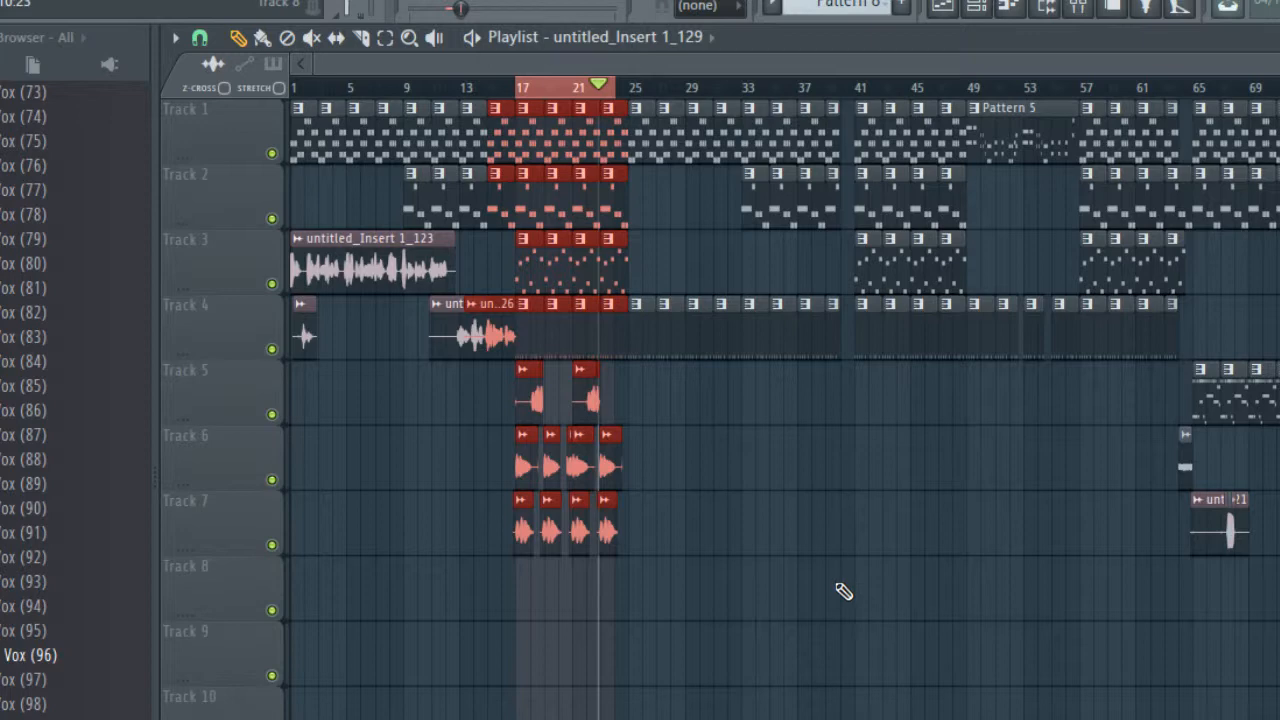
mouse_move(972, 656)
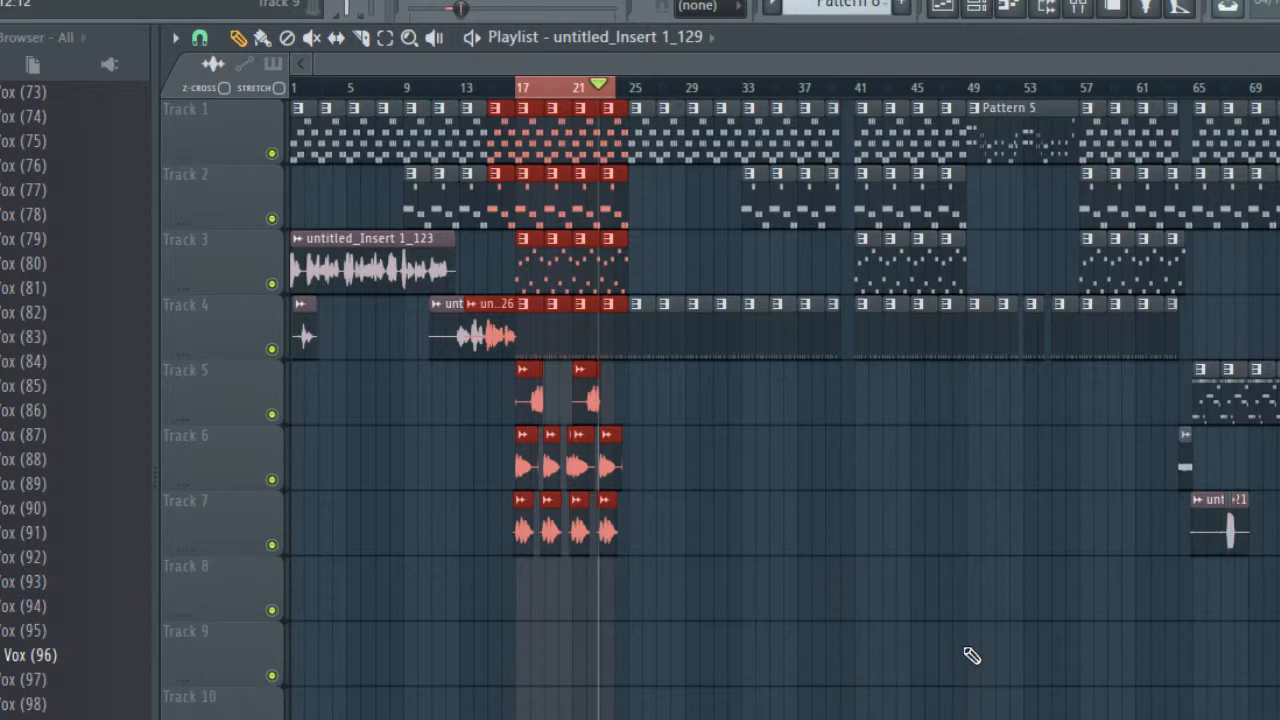